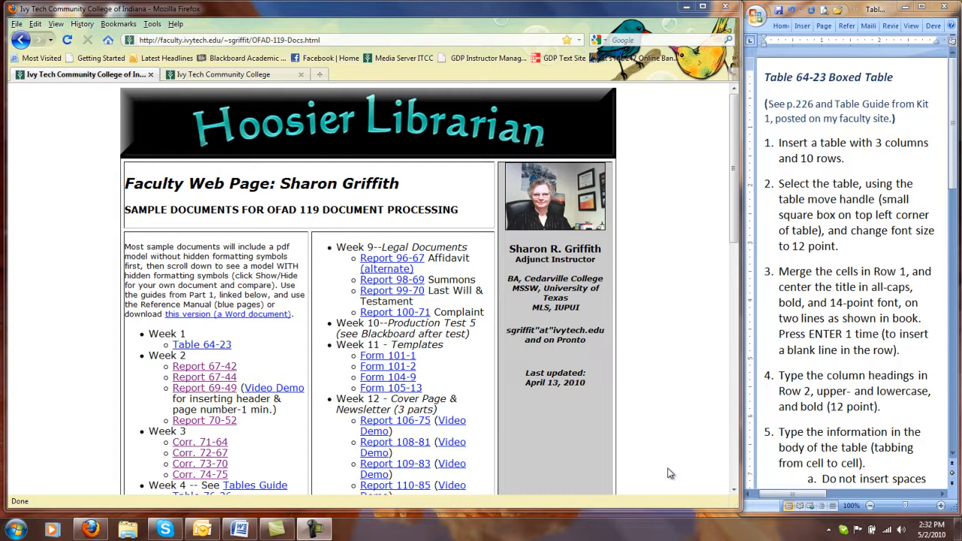
mouse_move(687, 483)
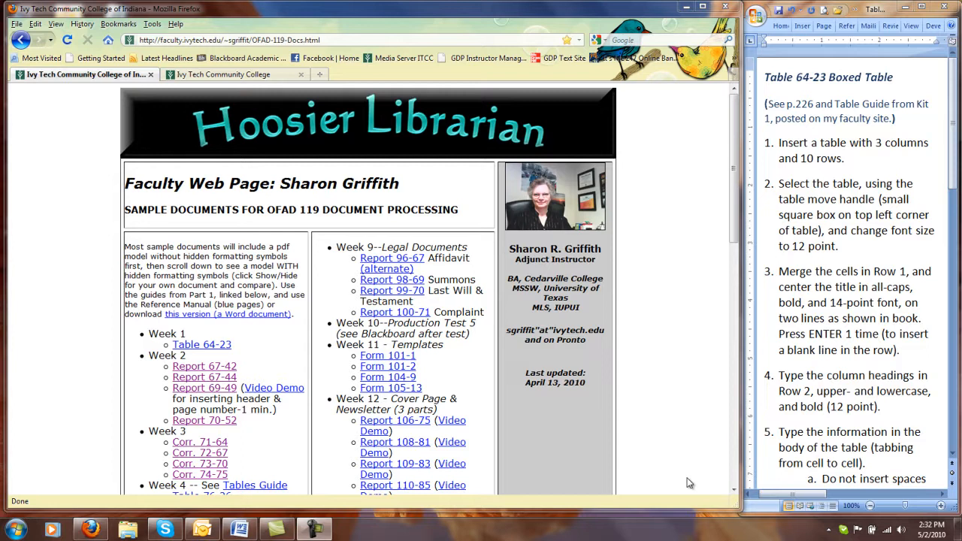
mouse_move(647, 447)
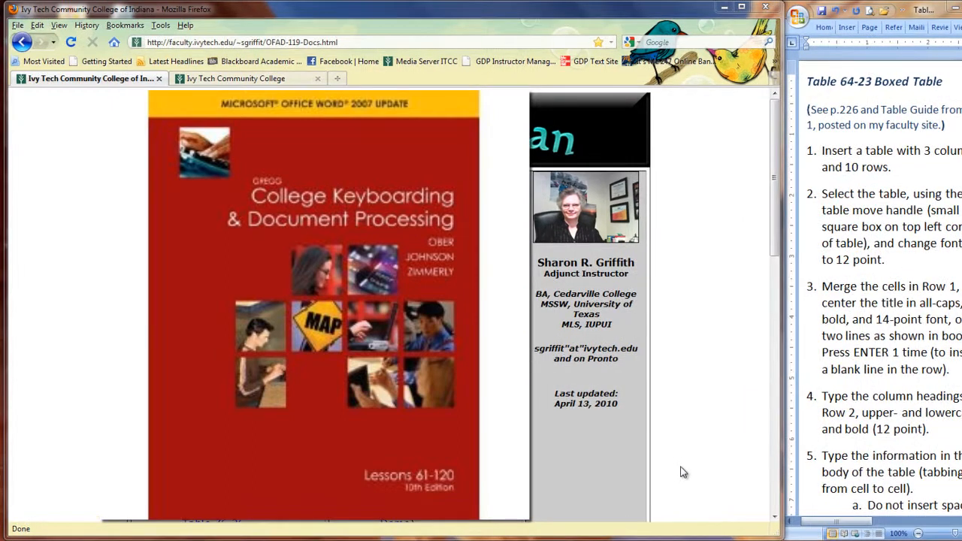
mouse_move(710, 313)
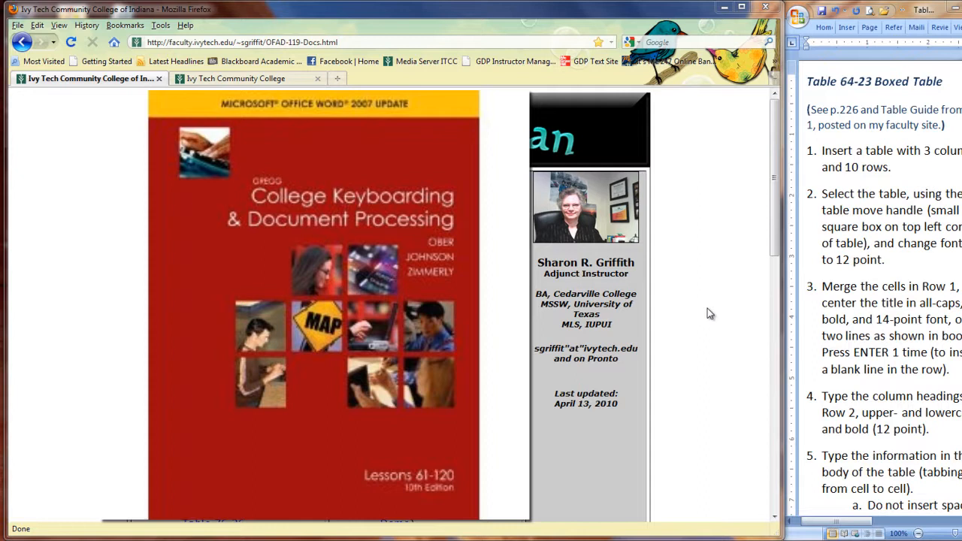
mouse_move(714, 313)
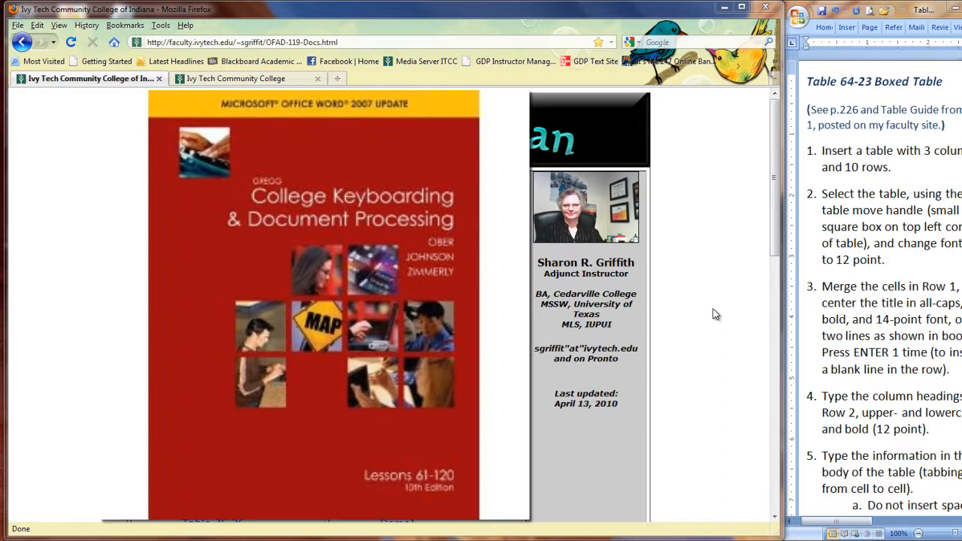
mouse_move(707, 312)
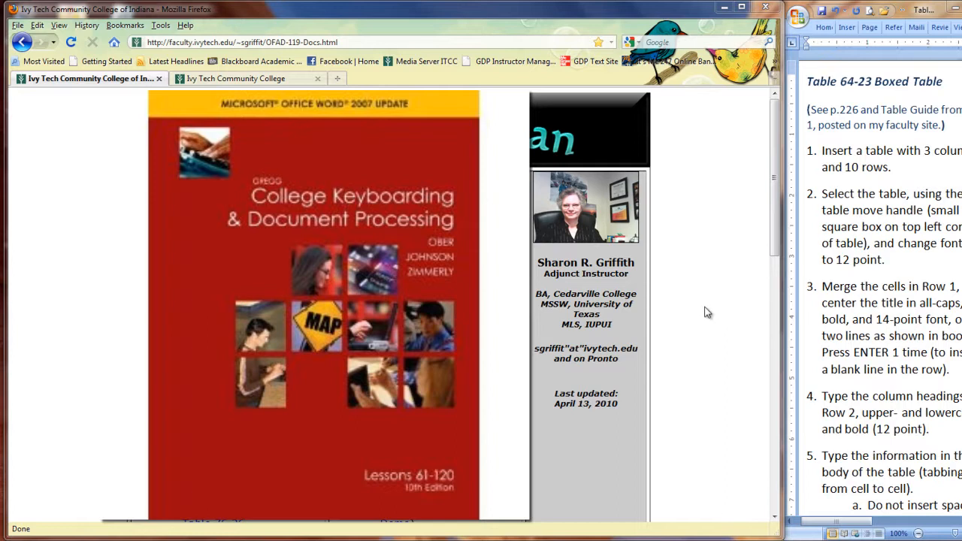
mouse_move(645, 352)
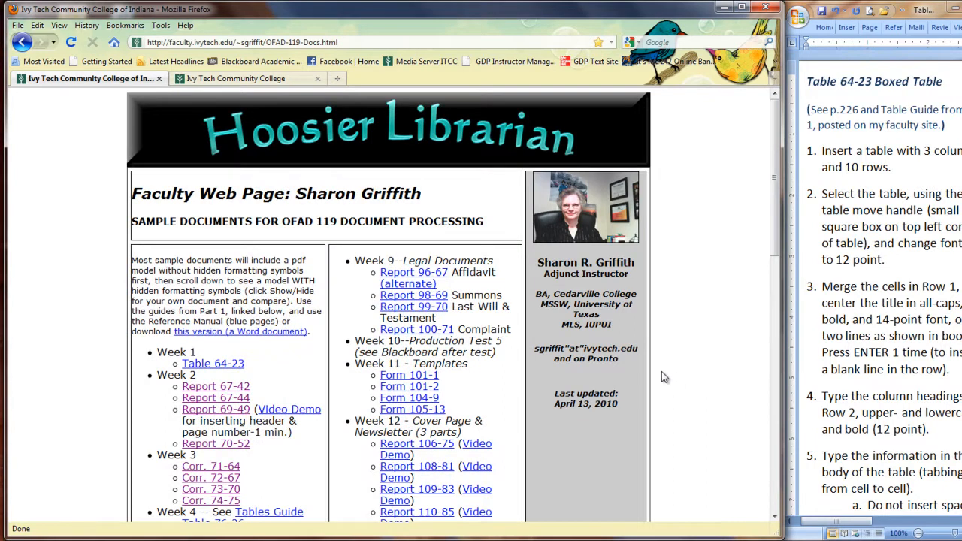
Open the Correspondence Guide PDF from the Textbook Guides for Assigned Documents list
scroll("down", 3)
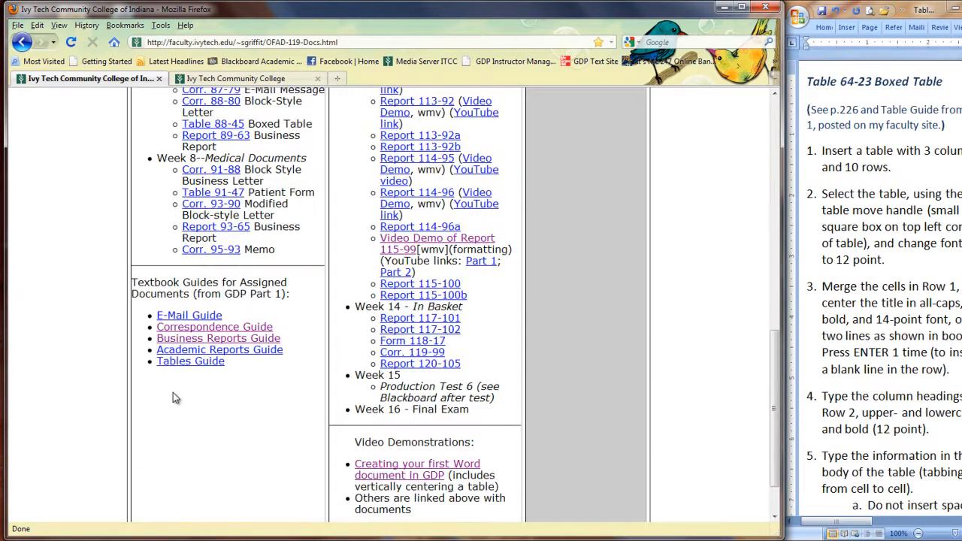
mouse_move(181, 409)
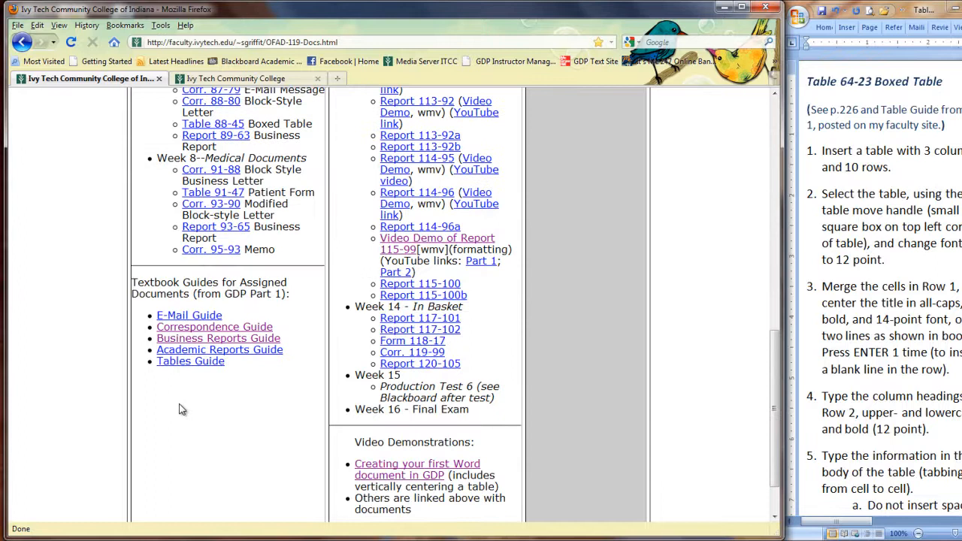
mouse_move(218, 338)
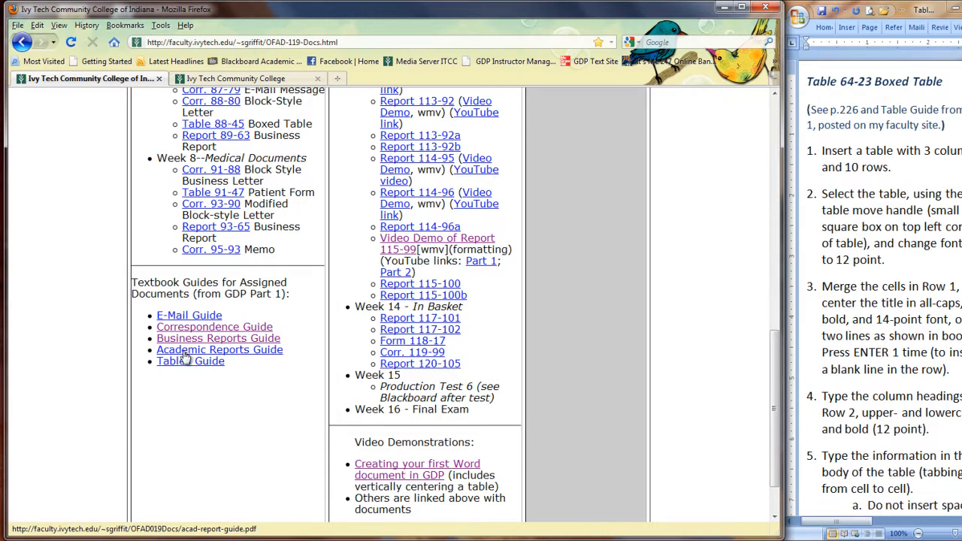
mouse_move(238, 383)
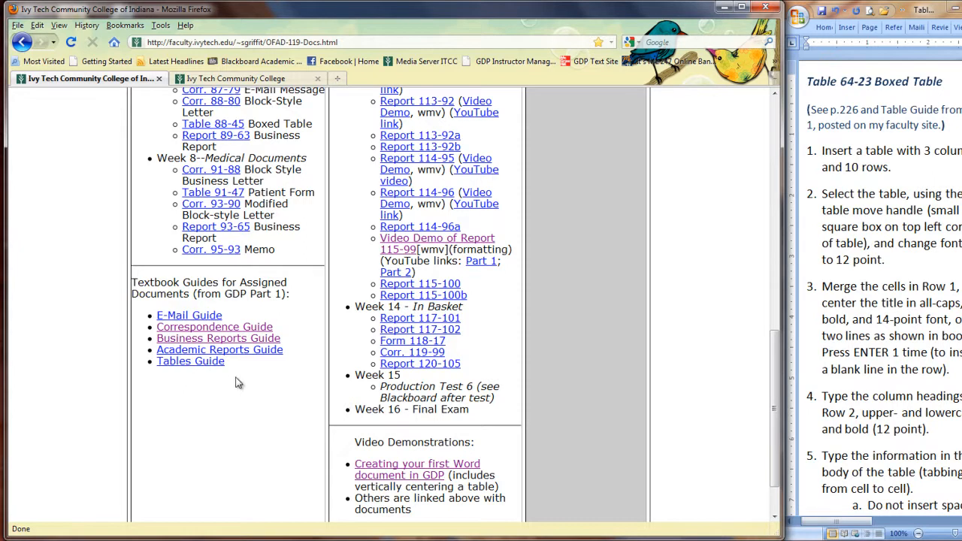
mouse_move(258, 384)
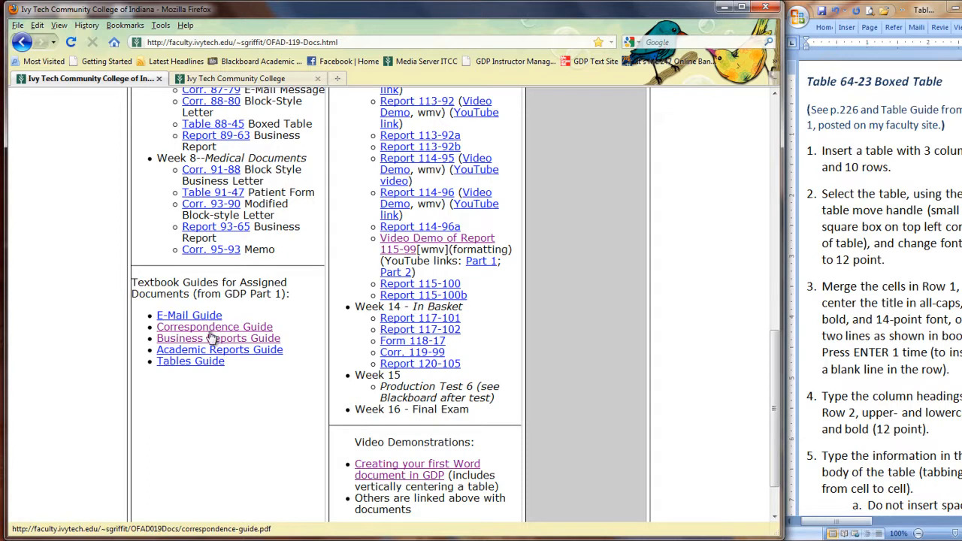
left_click(214, 326)
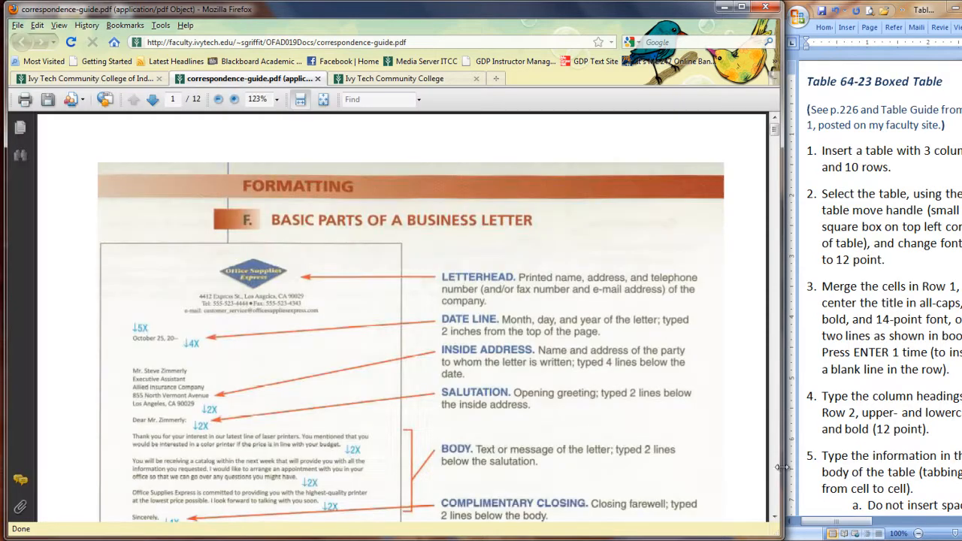
Browse the correspondence-guide.pdf pages, then close its tab to return to the faculty page
scroll("down", 3)
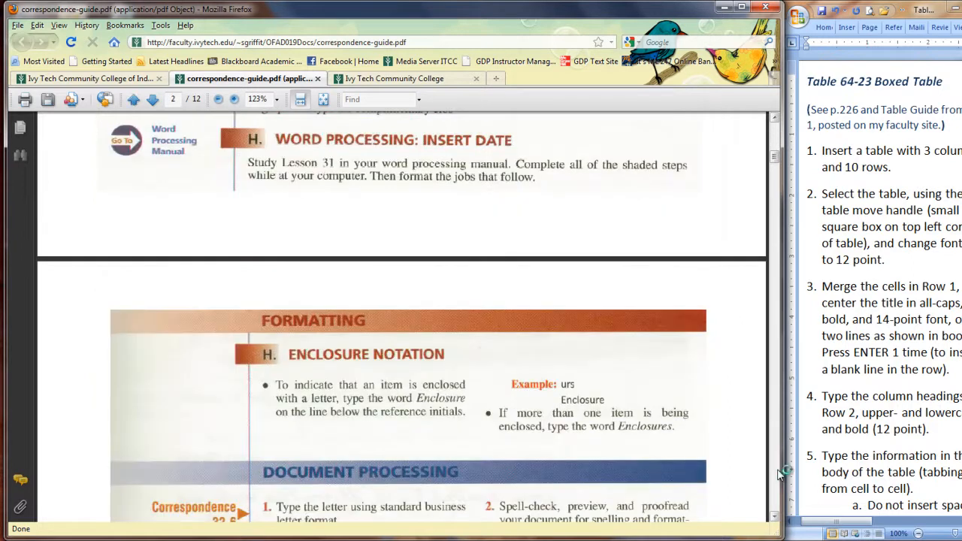
scroll("down", 3)
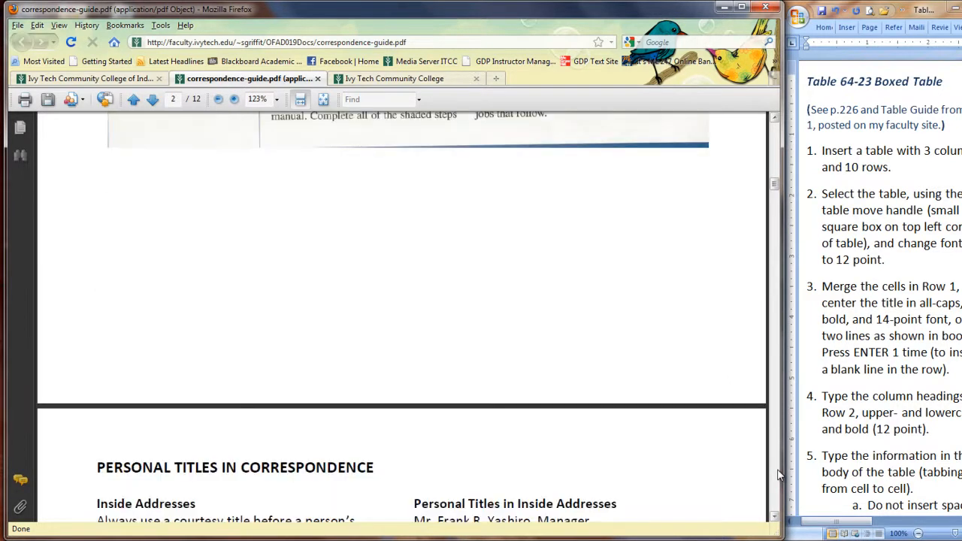
scroll("down", 3)
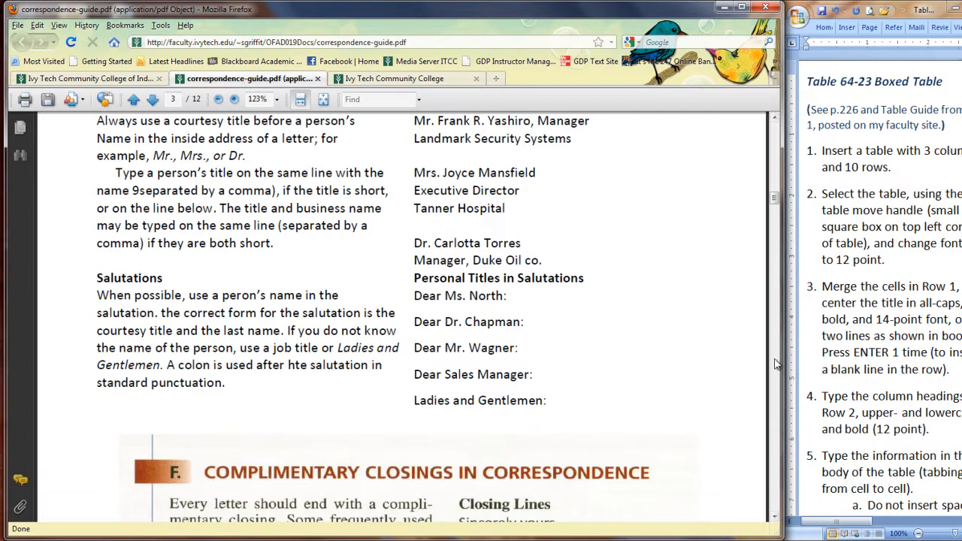
left_click(133, 98)
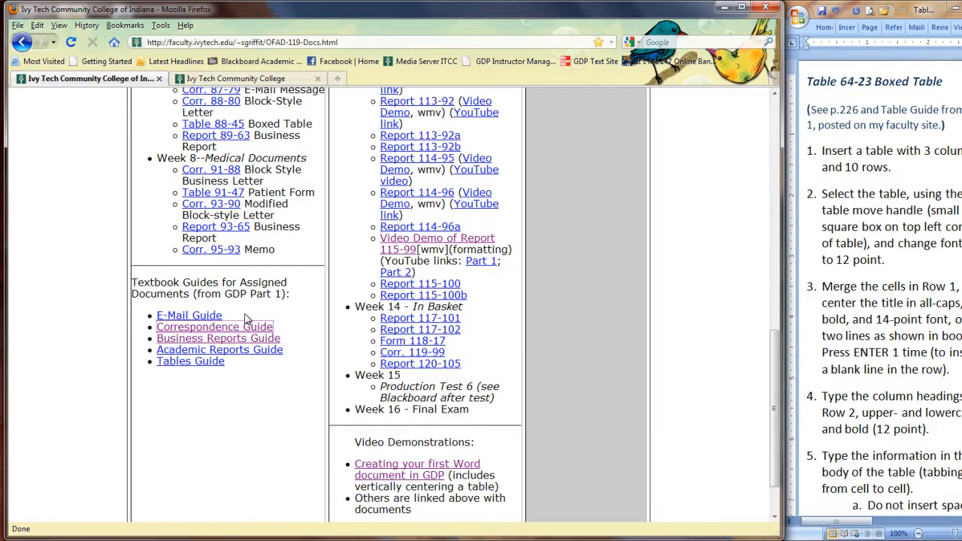
mouse_move(291, 323)
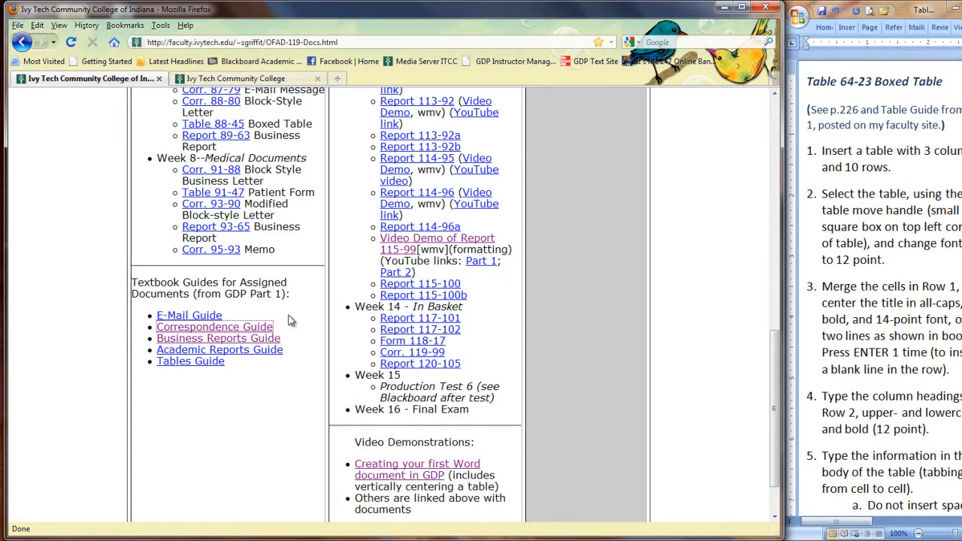
mouse_move(315, 327)
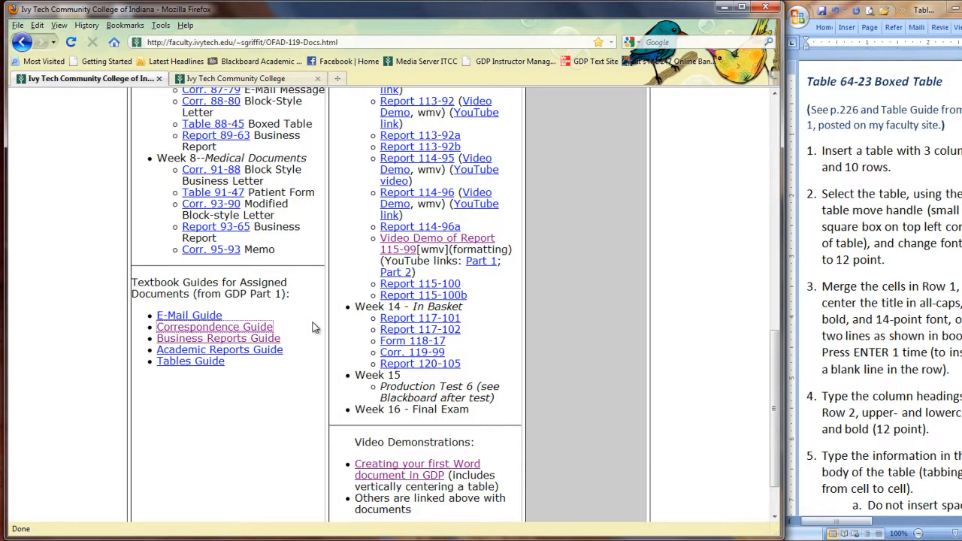
mouse_move(154, 359)
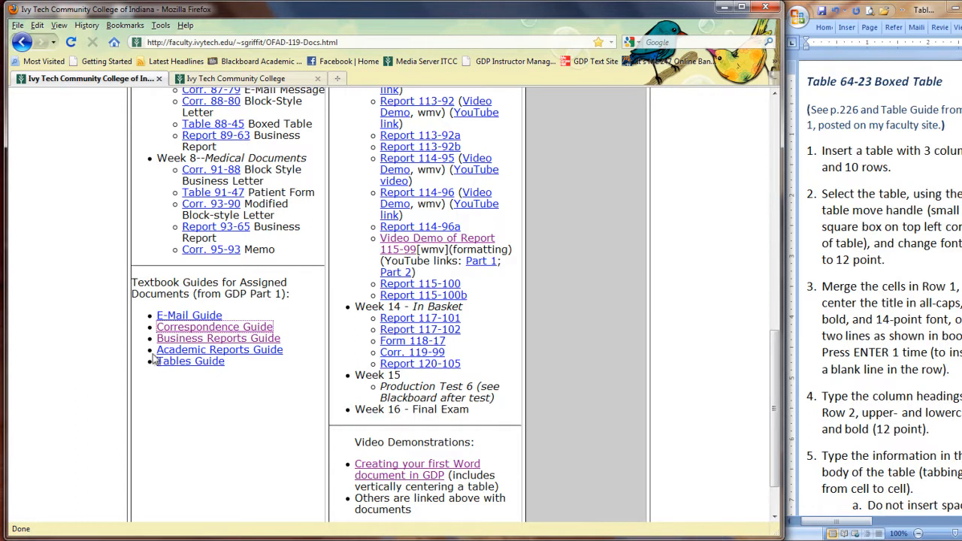
mouse_move(263, 379)
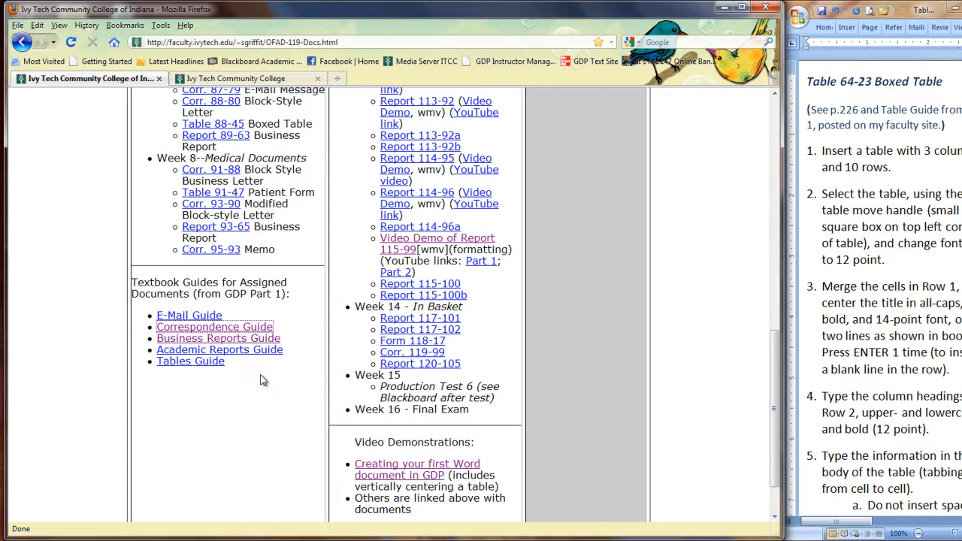
mouse_move(230, 388)
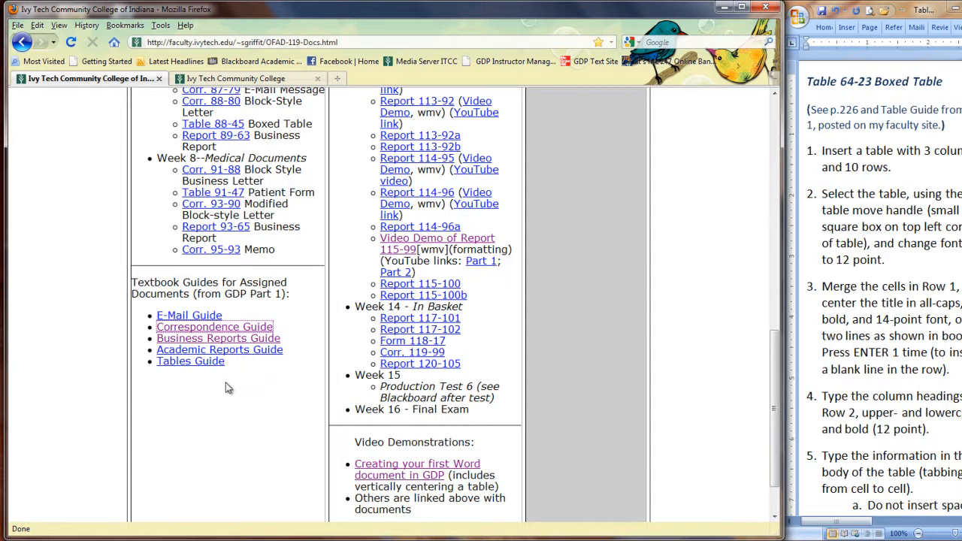
mouse_move(239, 378)
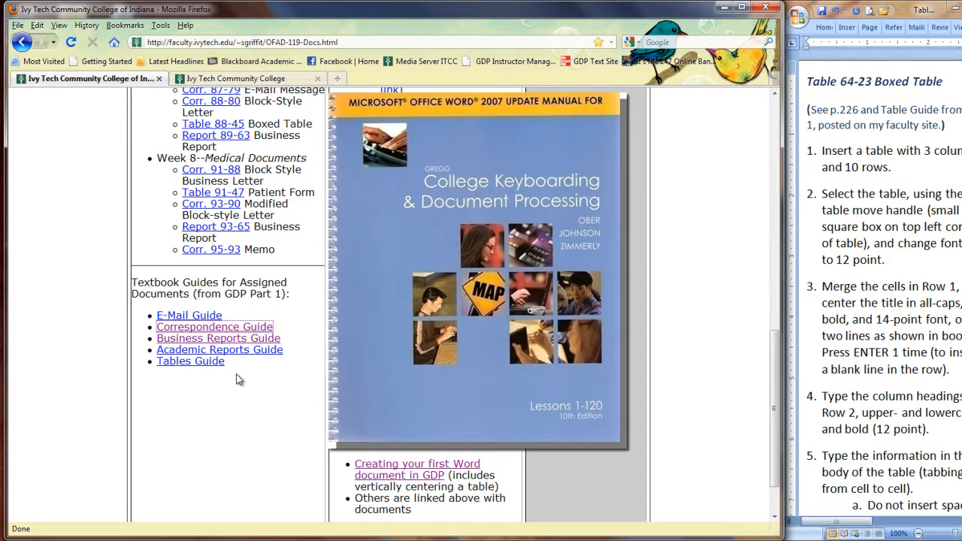
mouse_move(263, 376)
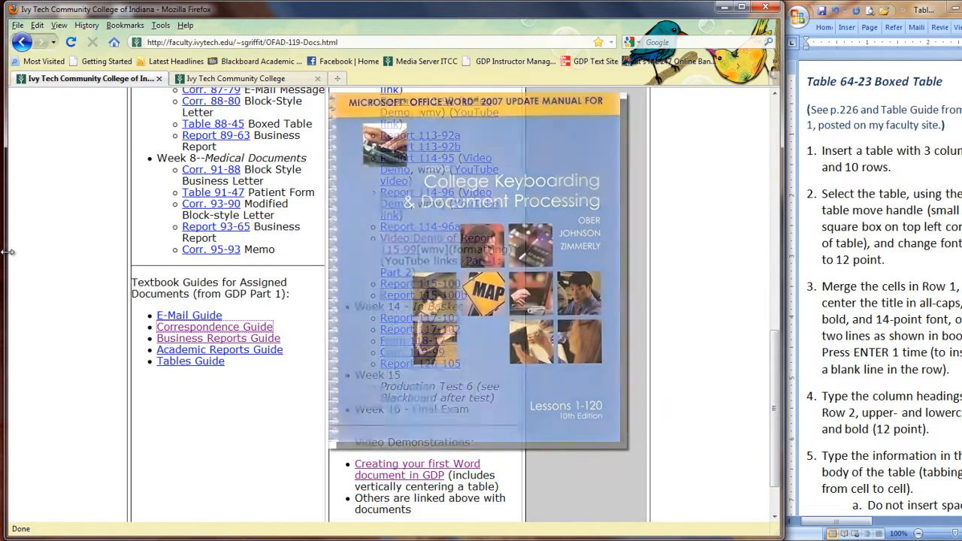
scroll("up", 3)
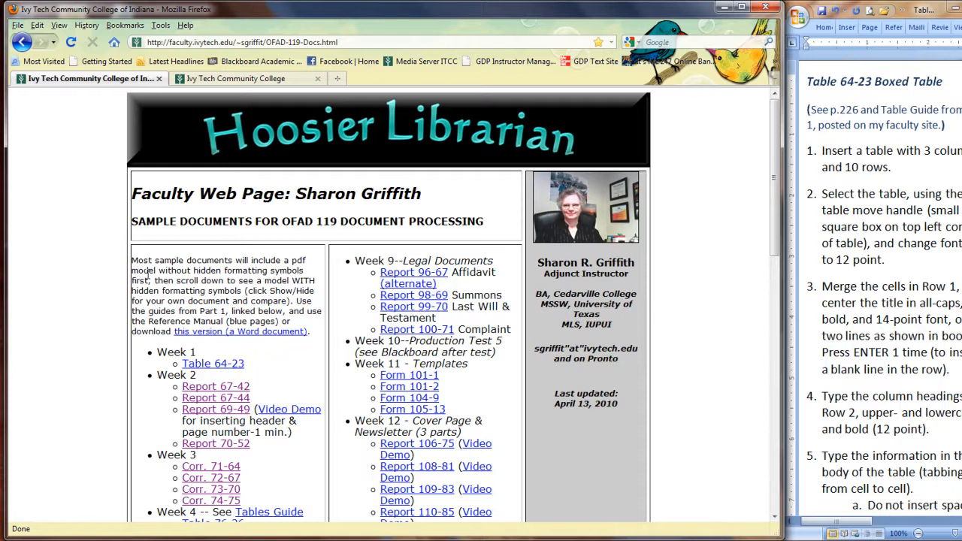
mouse_move(115, 280)
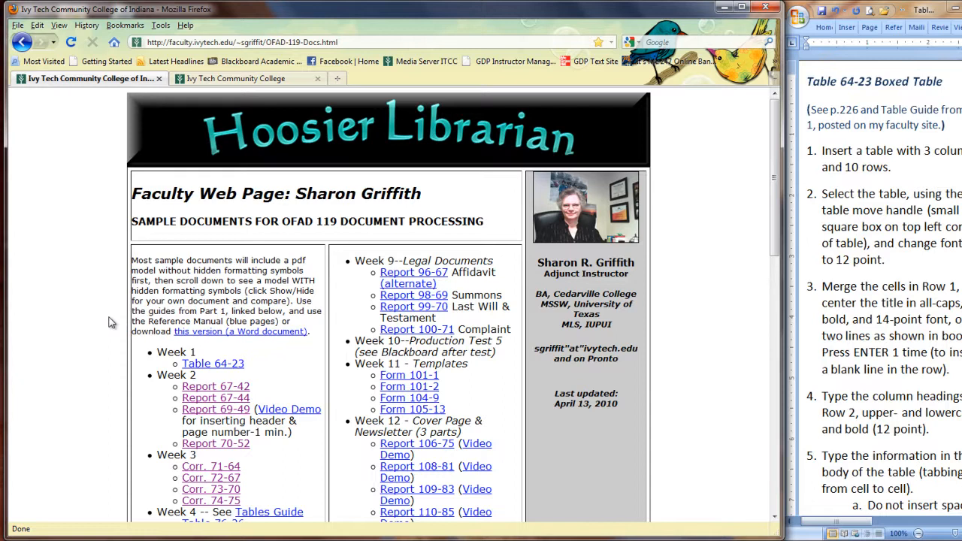
mouse_move(449, 156)
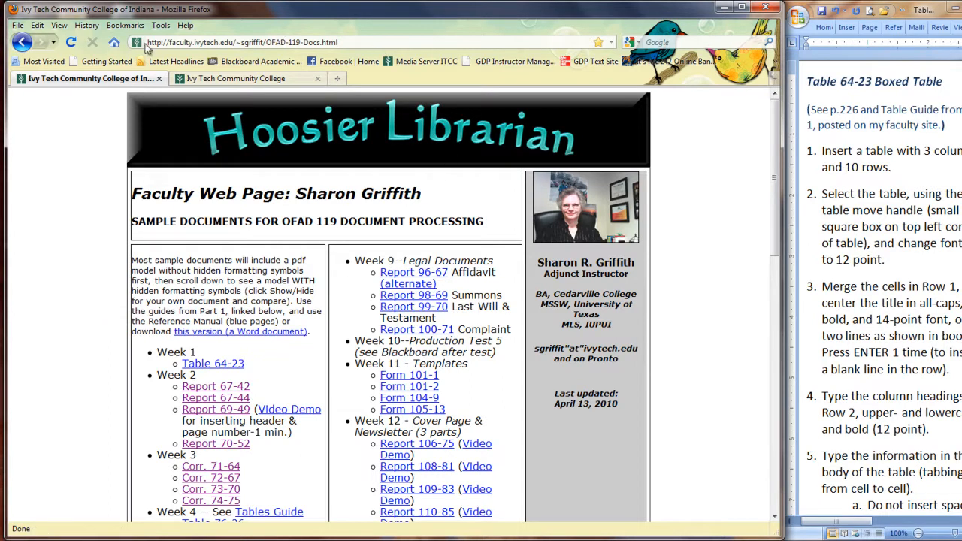
mouse_move(3, 466)
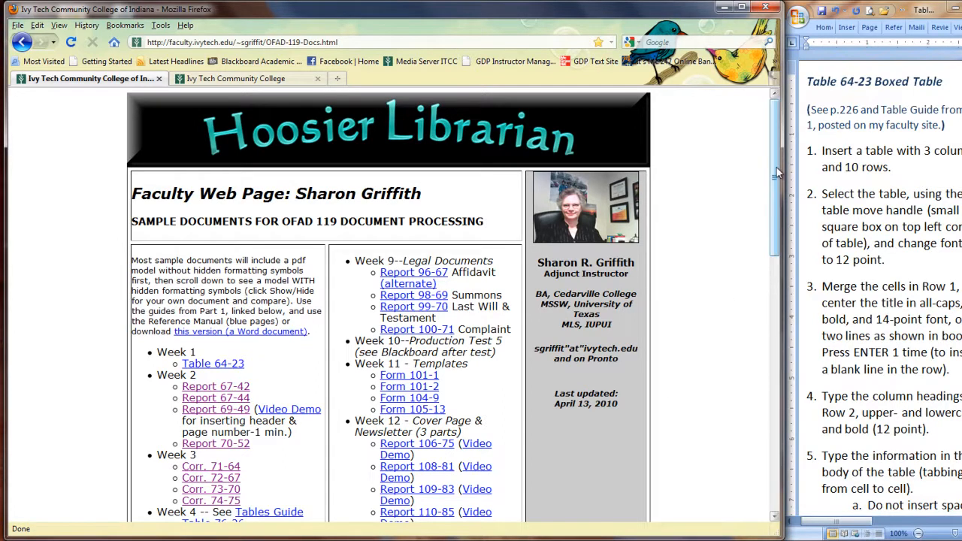
scroll("down", 3)
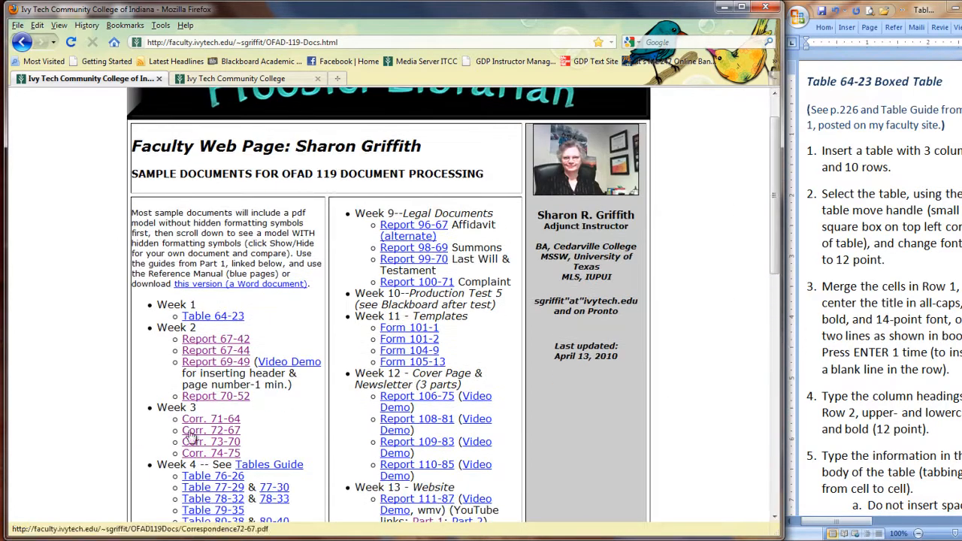
mouse_move(216, 339)
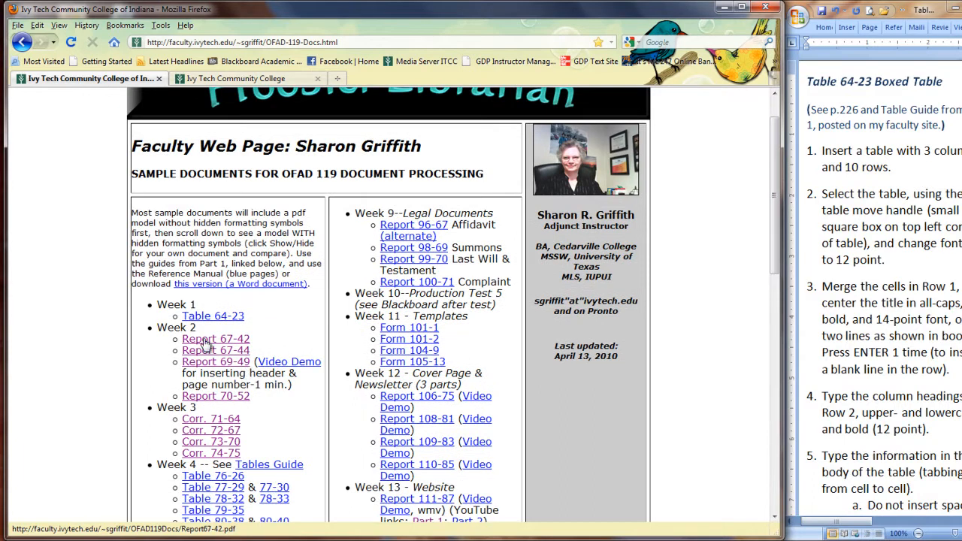
Open the Report 67-42 staff meeting agenda PDF and scroll to its formatting-marks page 2
left_click(215, 339)
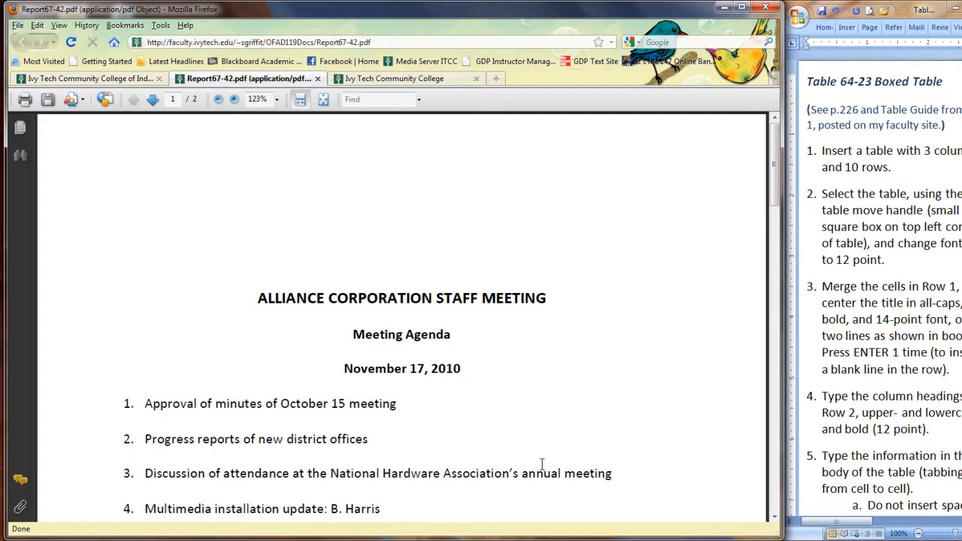
scroll("down", 3)
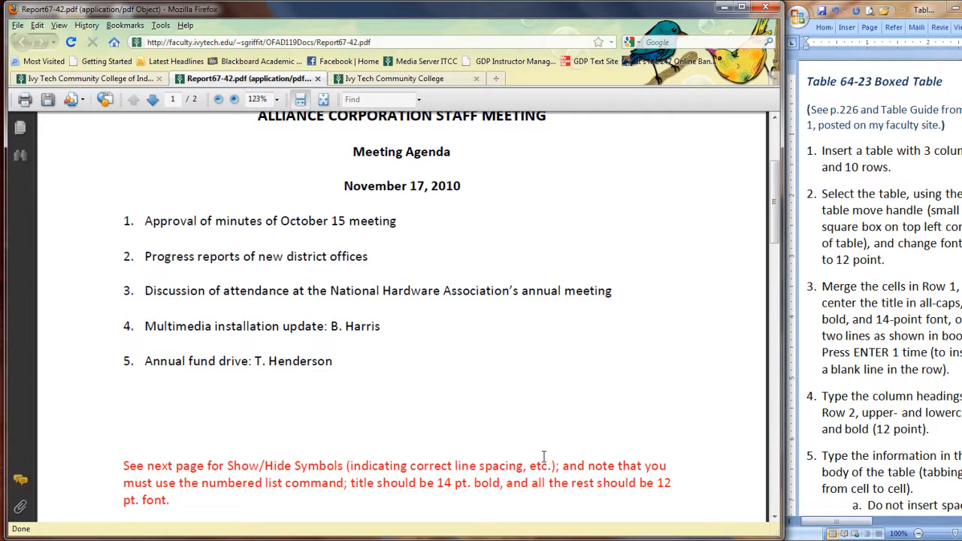
scroll("down", 3)
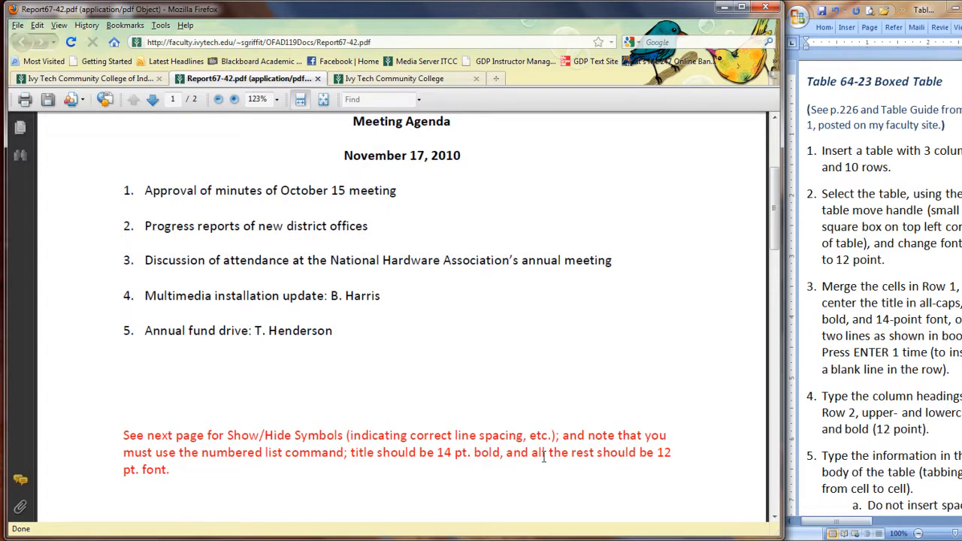
scroll("down", 3)
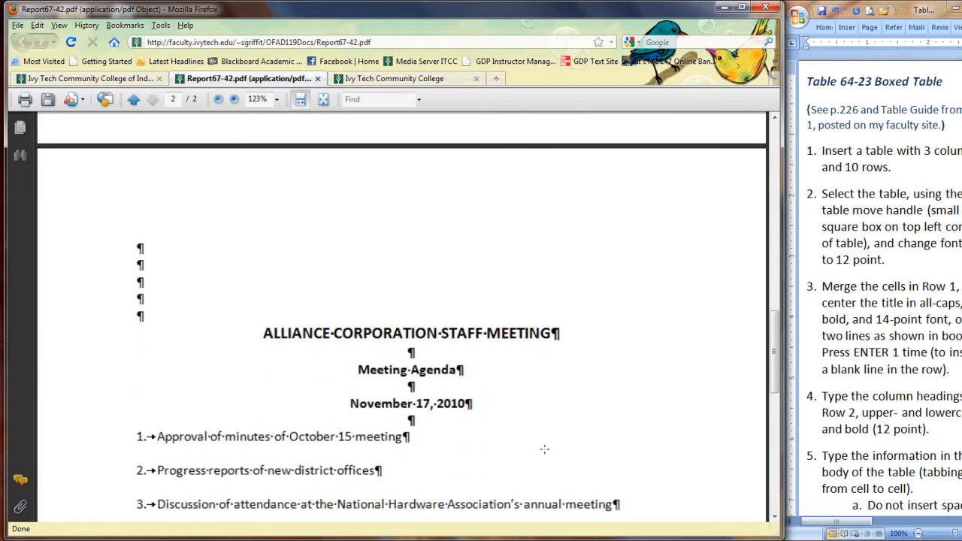
scroll("down", 3)
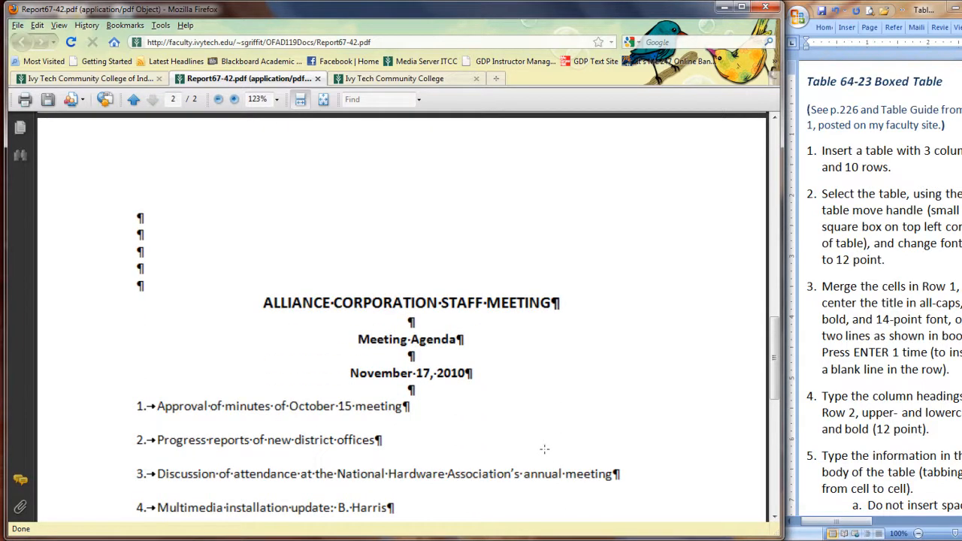
scroll("down", 3)
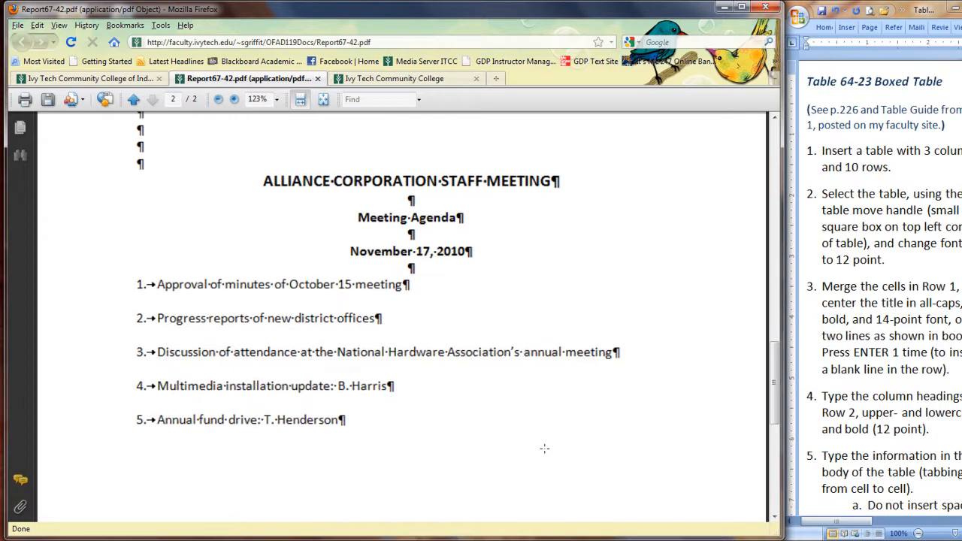